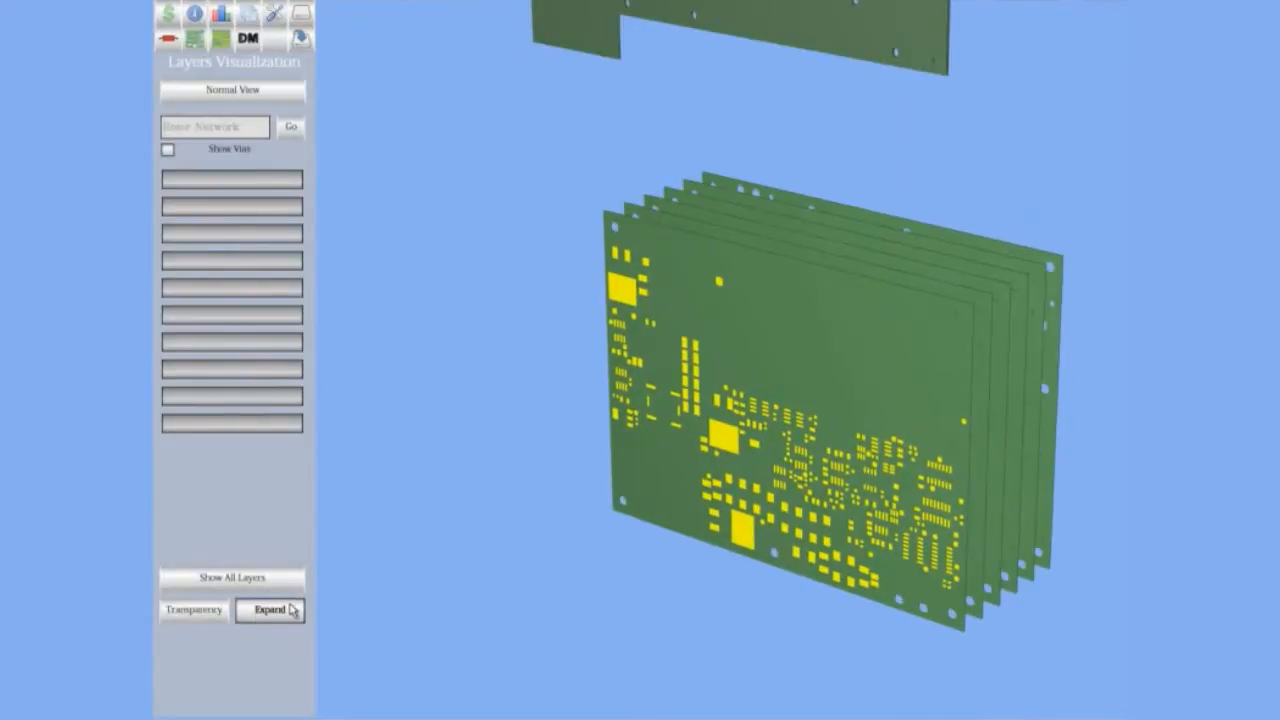
Expand the stacked board layers apart in the Layers Visualization panel.
{"action": "left_click", "coordinate": [268, 610]}
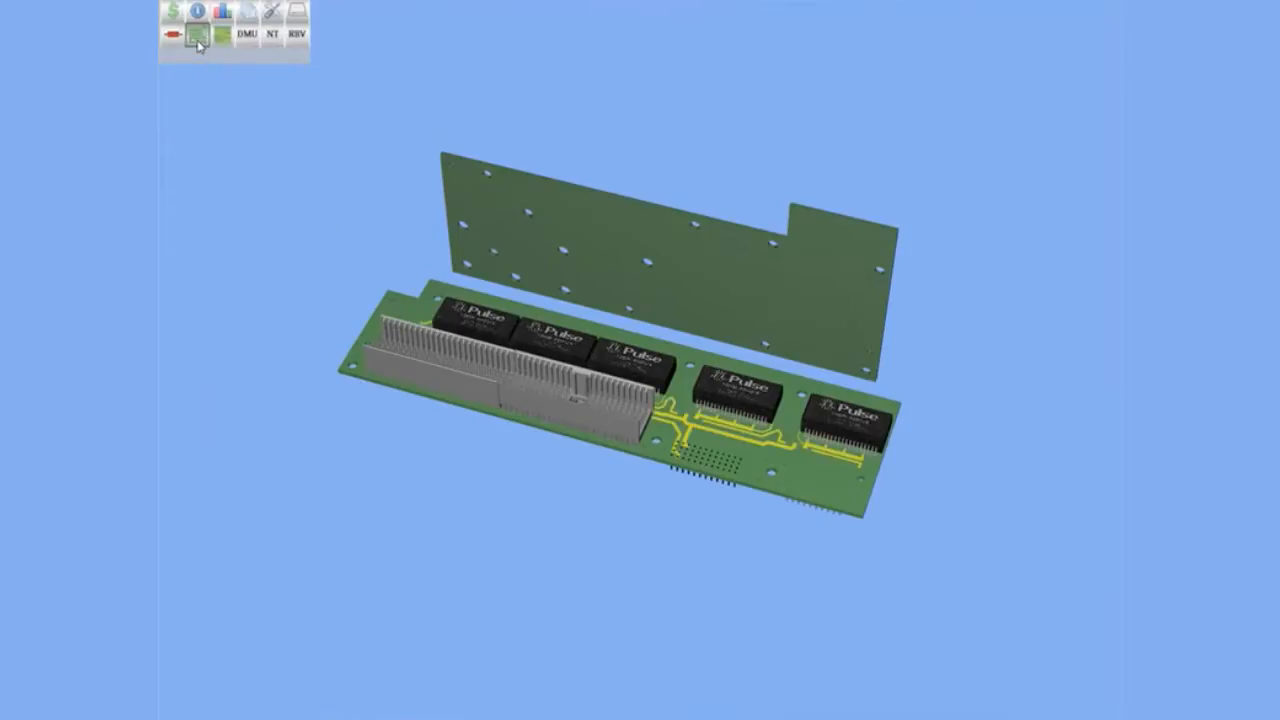
Show the Reliability panel with system failure rate and average component lifetime.
{"action": "left_click", "coordinate": [196, 36]}
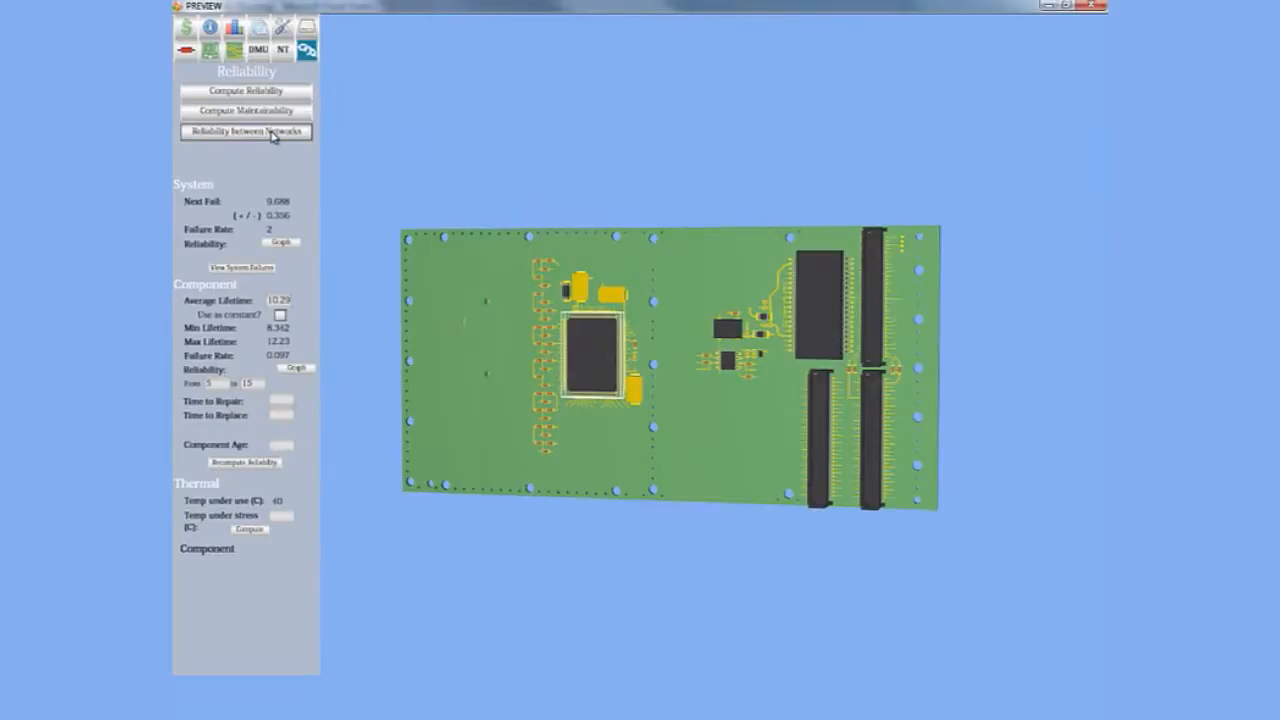
Run Reliability between Networks, then return to the exploded bare layer plates view.
{"action": "left_click", "coordinate": [244, 132]}
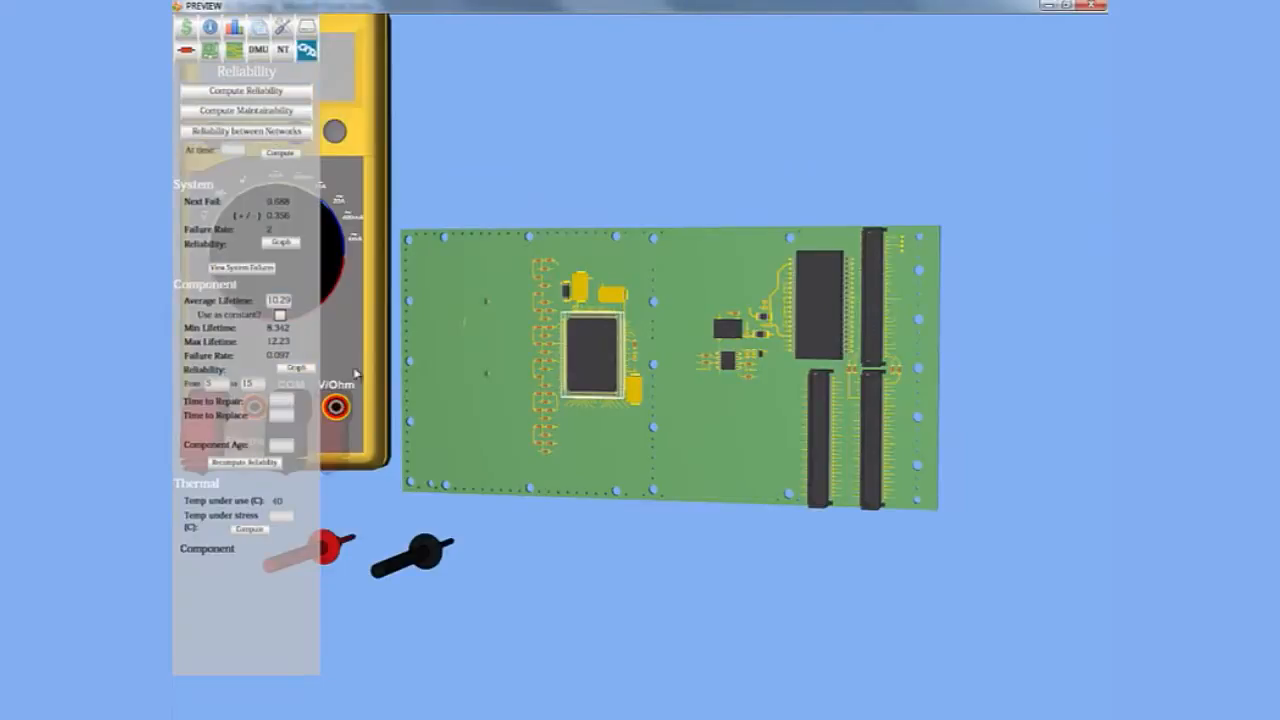
{"action": "left_click", "coordinate": [750, 284]}
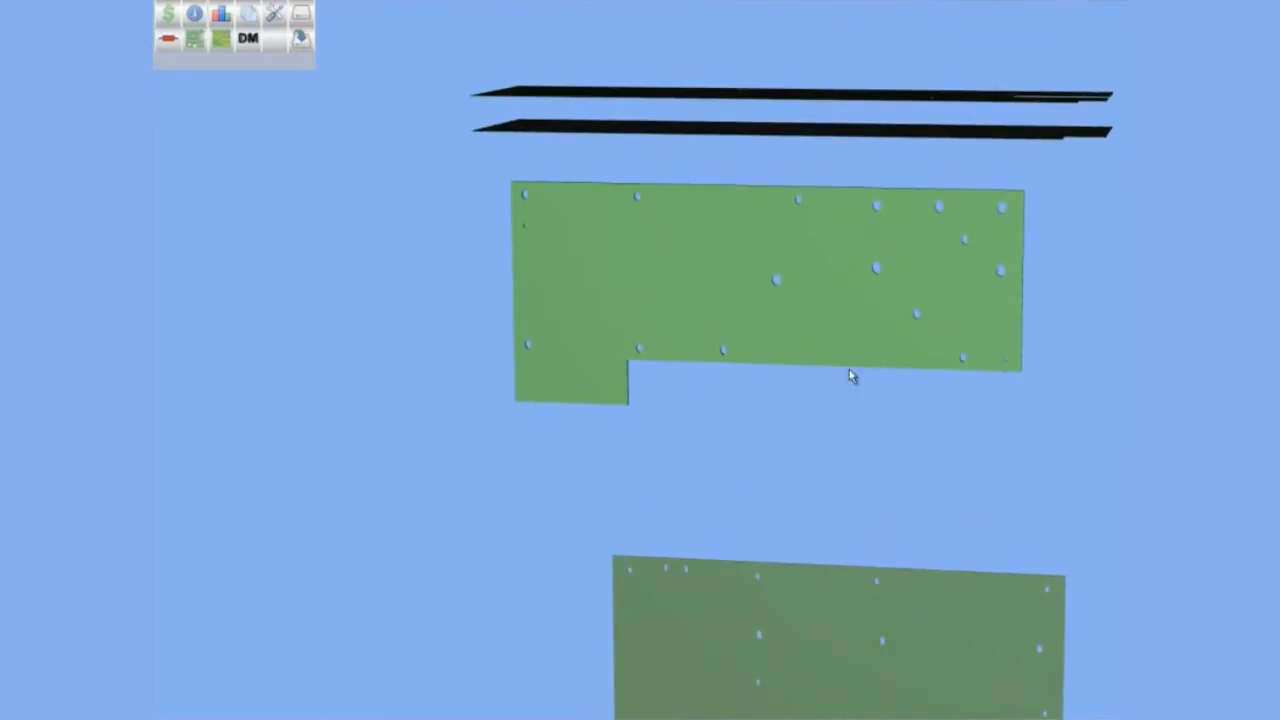
Reveal the layer with the yellow copper pads in the exploded layer display.
{"action": "left_click", "coordinate": [192, 38]}
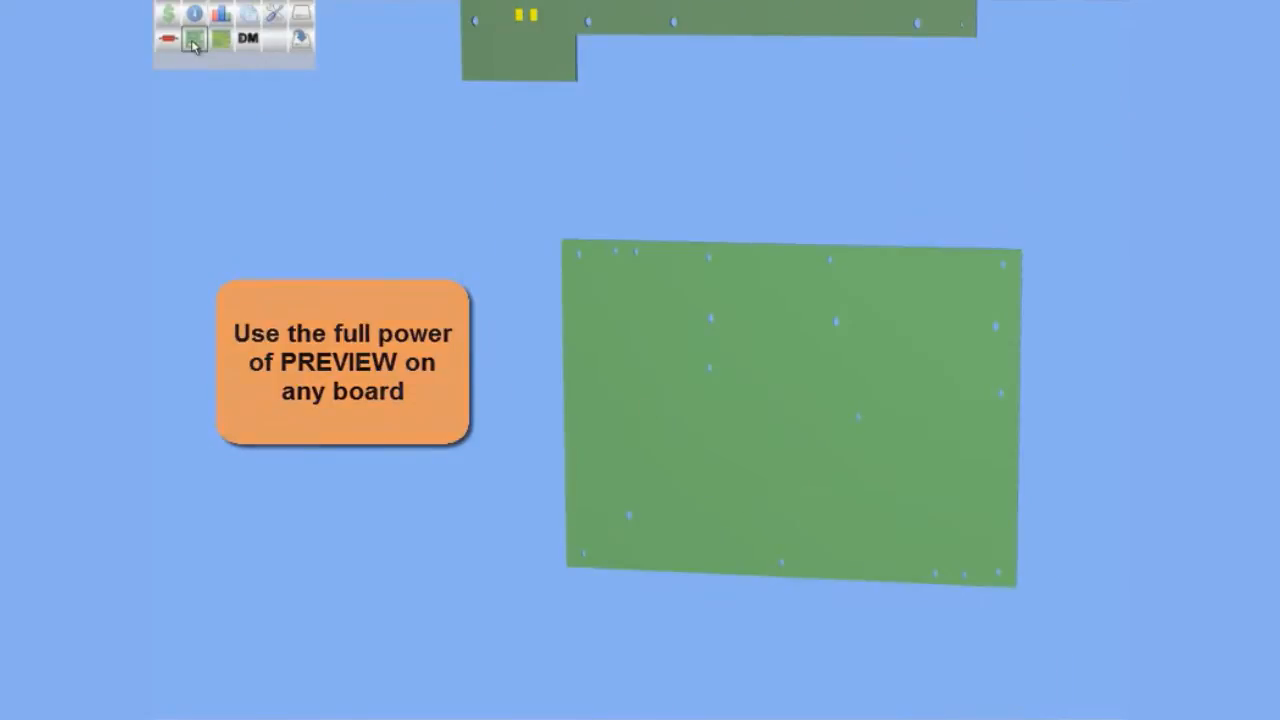
{"action": "left_click", "coordinate": [194, 44]}
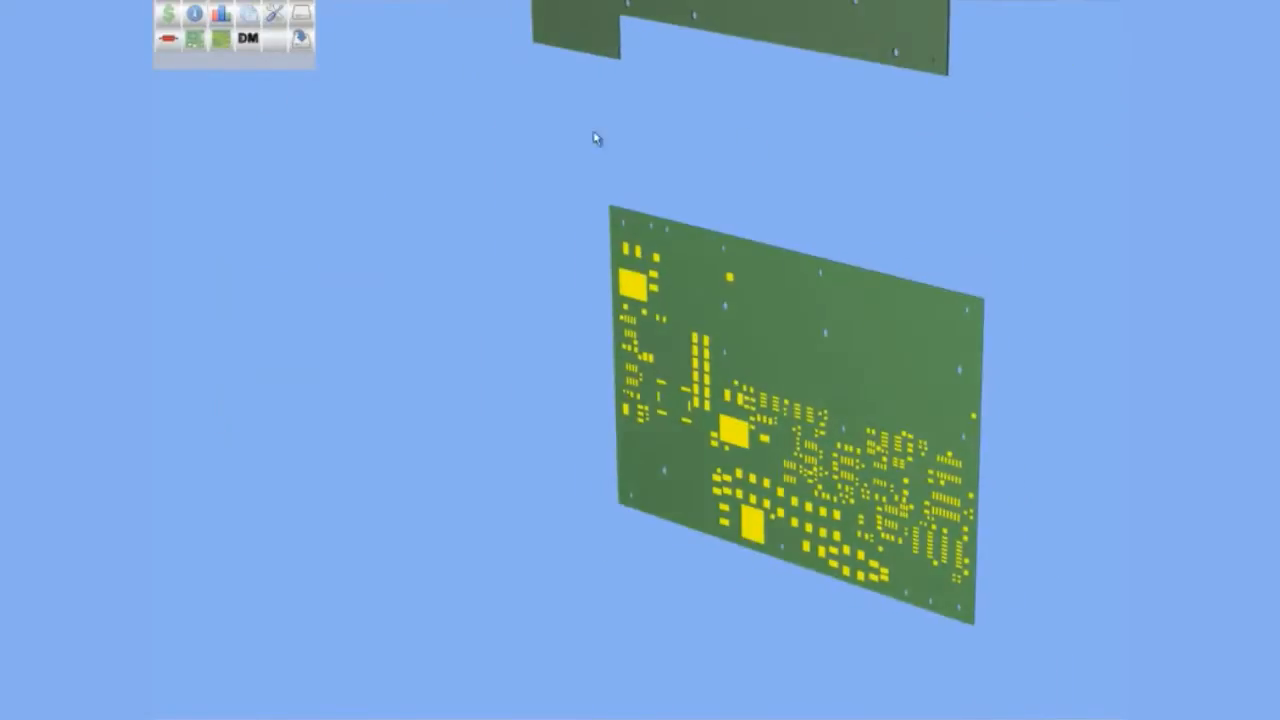